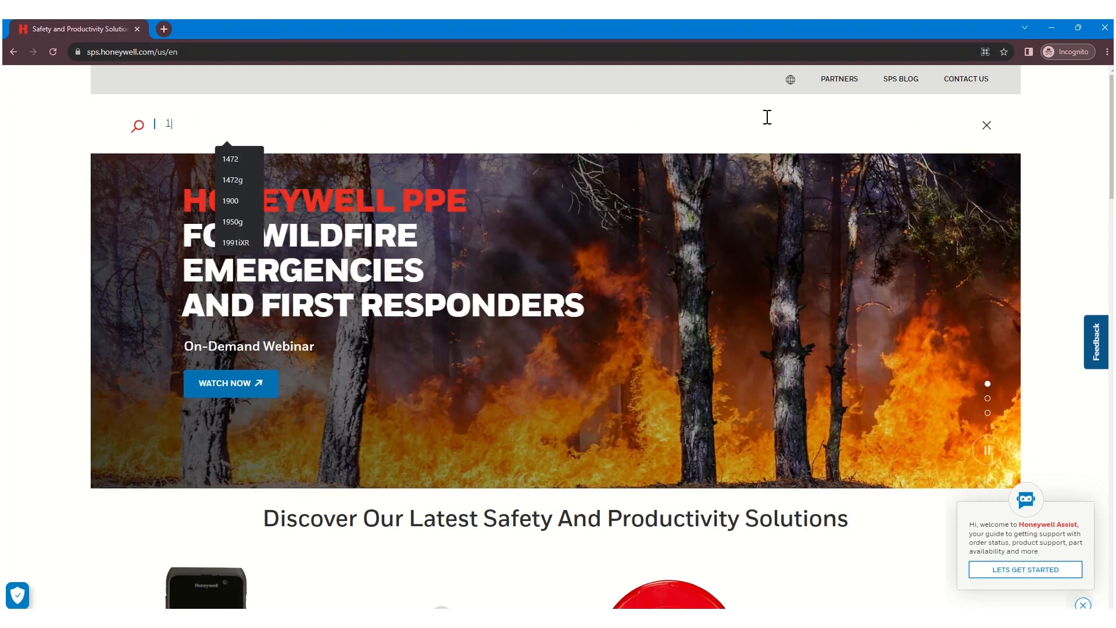
Reach the Xenon XP 1950g scanner page and show its Resources list of data sheets and manuals.
{"action": "left_click", "coordinate": [233, 221]}
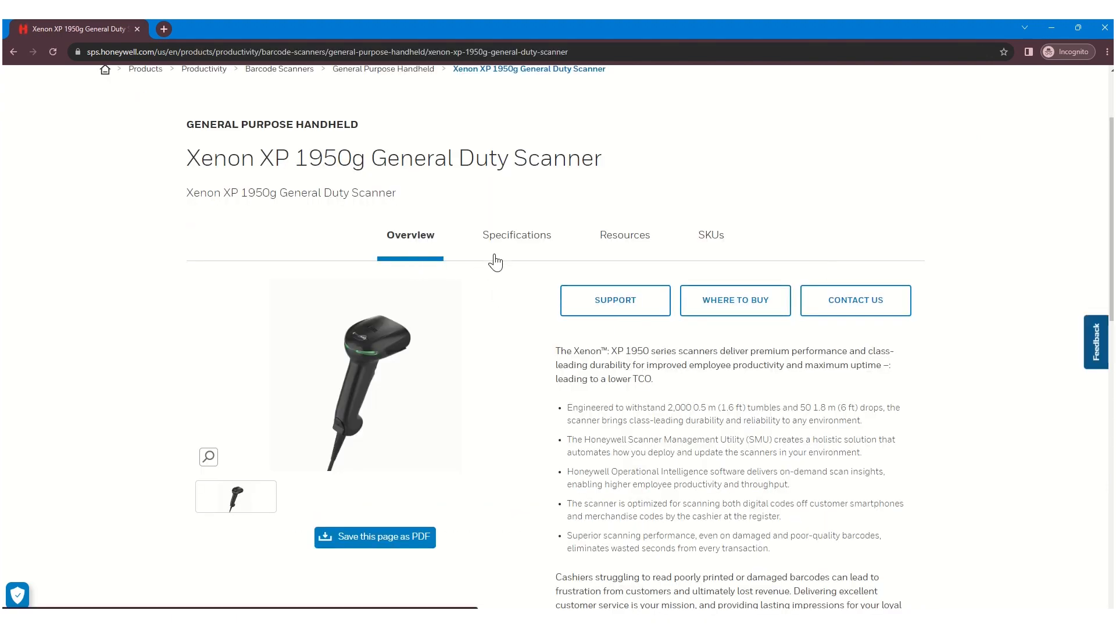
{"action": "mouse_move", "coordinate": [667, 255]}
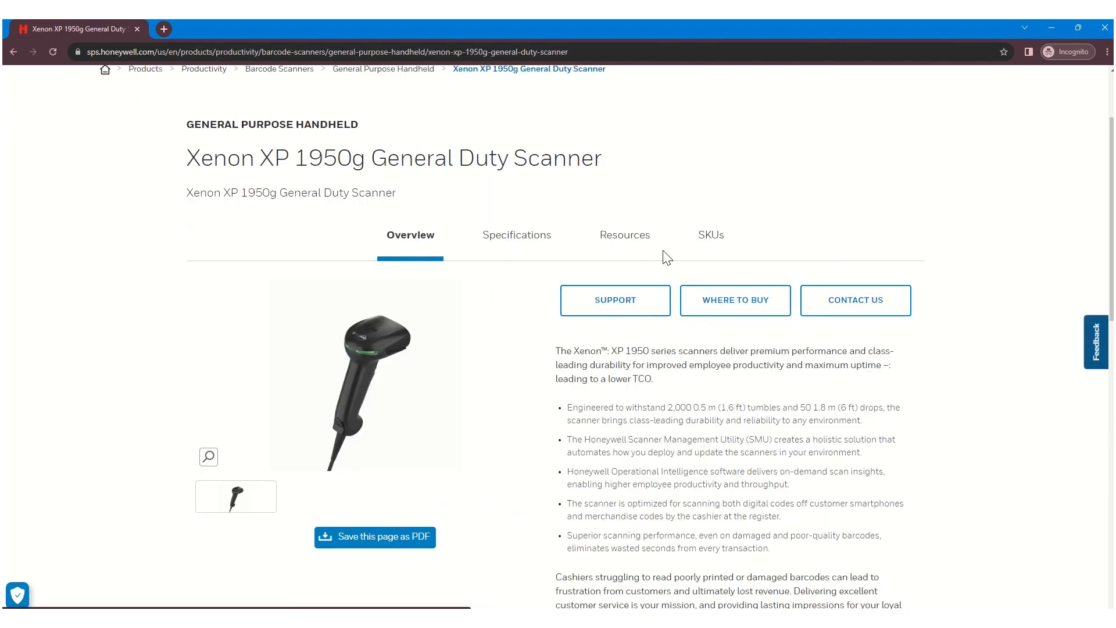
{"action": "left_click", "coordinate": [623, 233]}
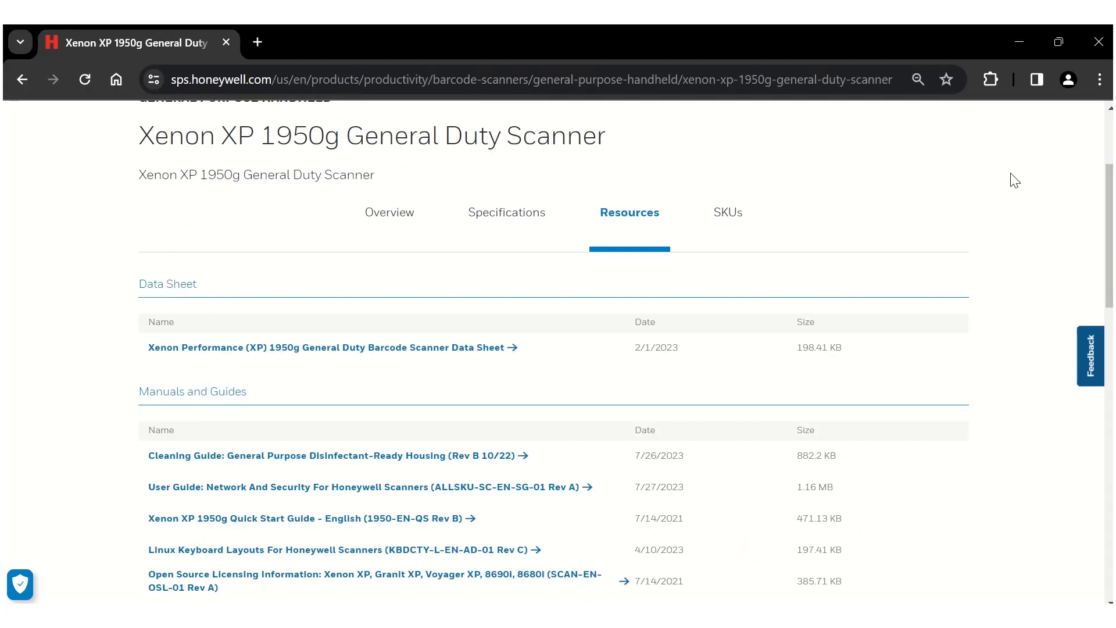
Review the Resources list, then enter the List of Software page on hsmftp.honeywell.com via Go to Site.
{"action": "scroll", "scroll_direction": "down", "scroll_amount": 3}
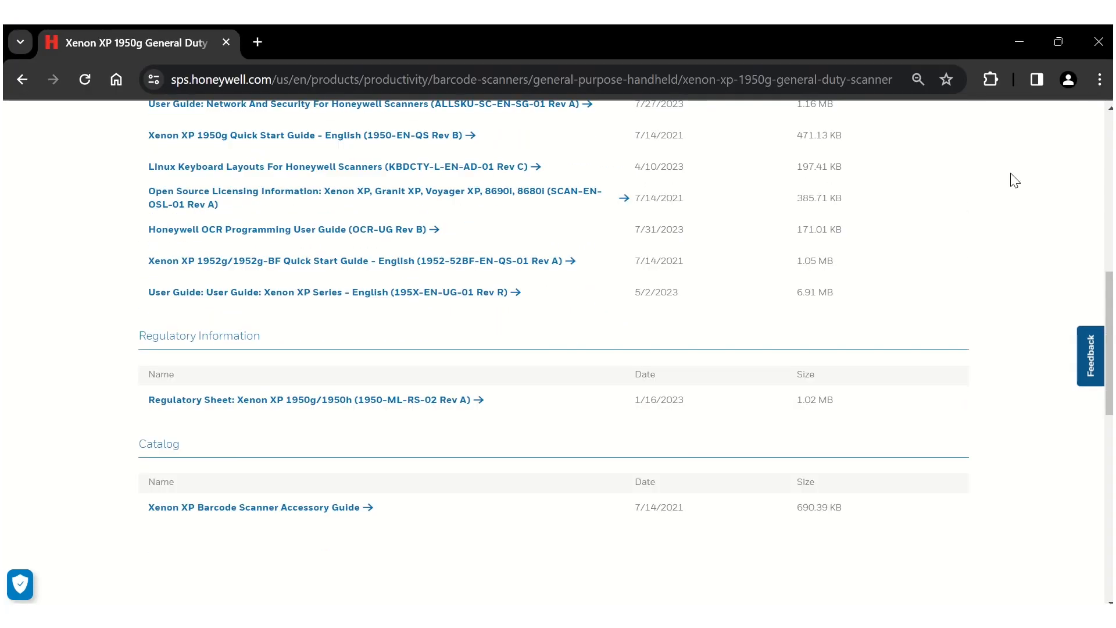
{"action": "scroll", "scroll_direction": "up", "scroll_amount": 3}
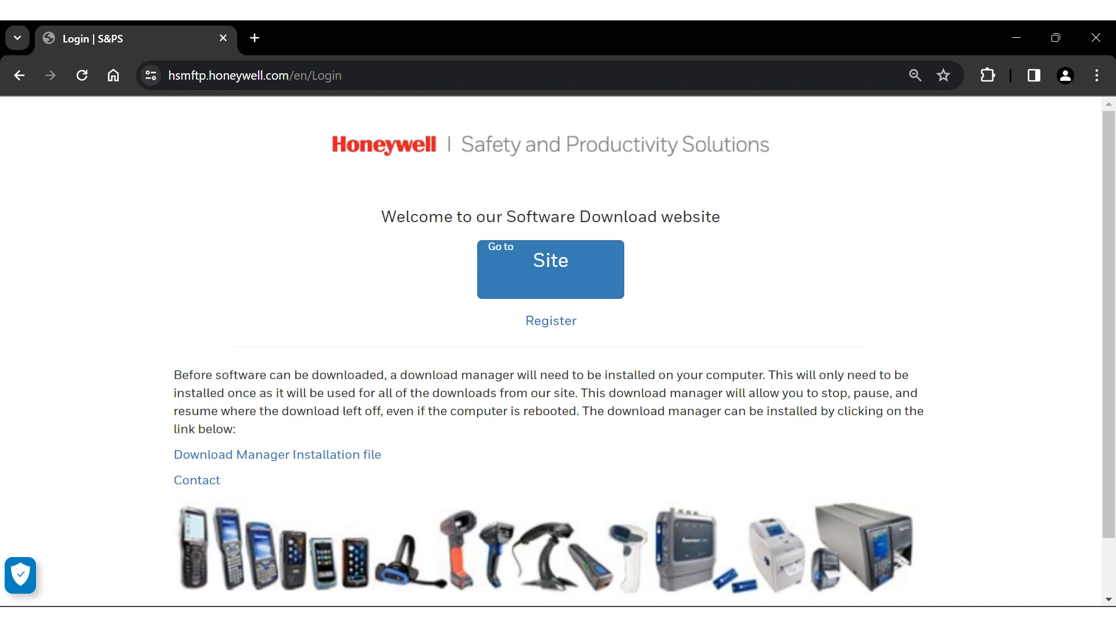
{"action": "left_click", "coordinate": [550, 268]}
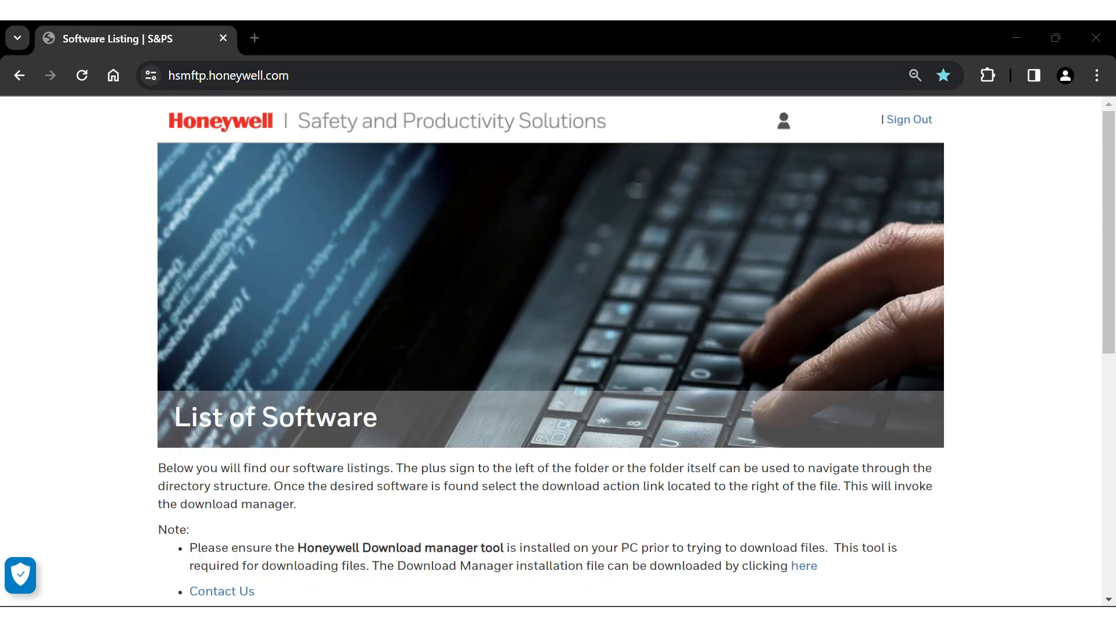